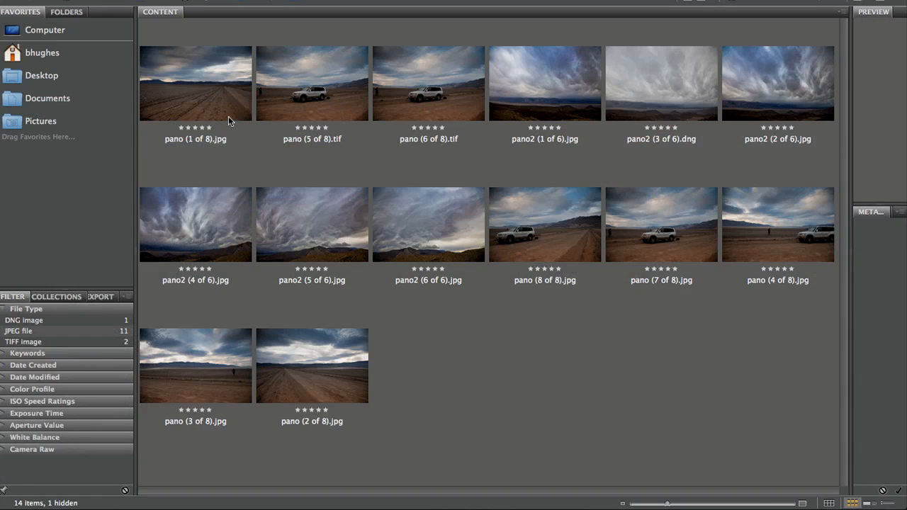
{"action": "mouse_move", "coordinate": [305, 142]}
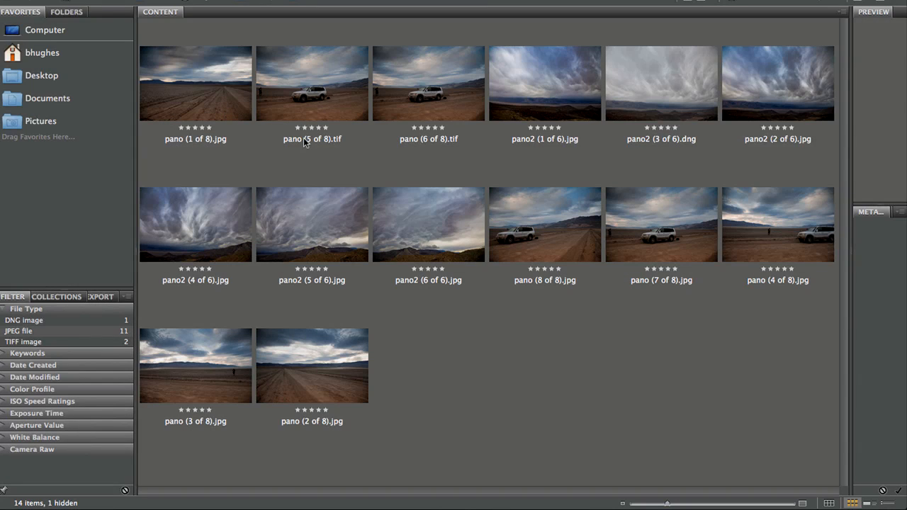
{"action": "mouse_move", "coordinate": [451, 153]}
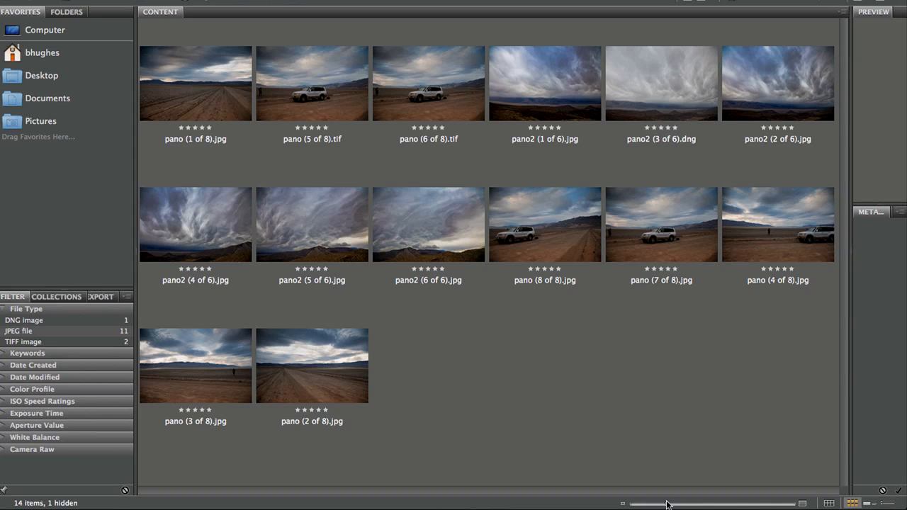
Select all fourteen images and inspect the cloudy pano2 (1 of 6) shot up close in Review Mode
{"action": "left_click_drag", "start_coordinate": [666, 505], "coordinate": [677, 504]}
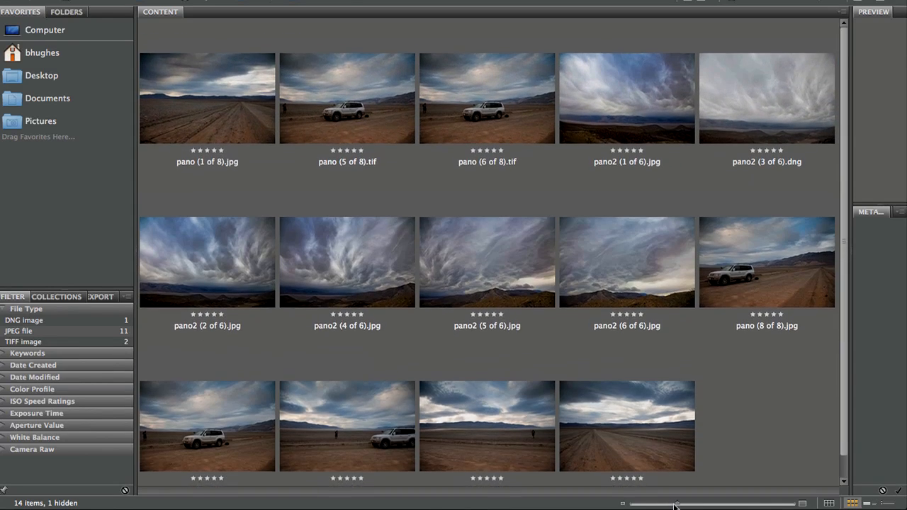
{"action": "left_click_drag", "start_coordinate": [673, 503], "coordinate": [663, 503]}
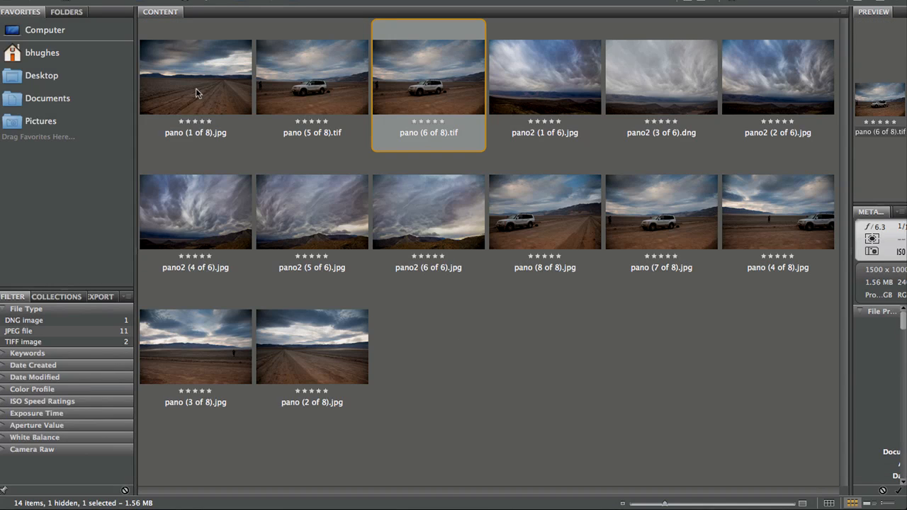
{"action": "key", "text": "cmd+a"}
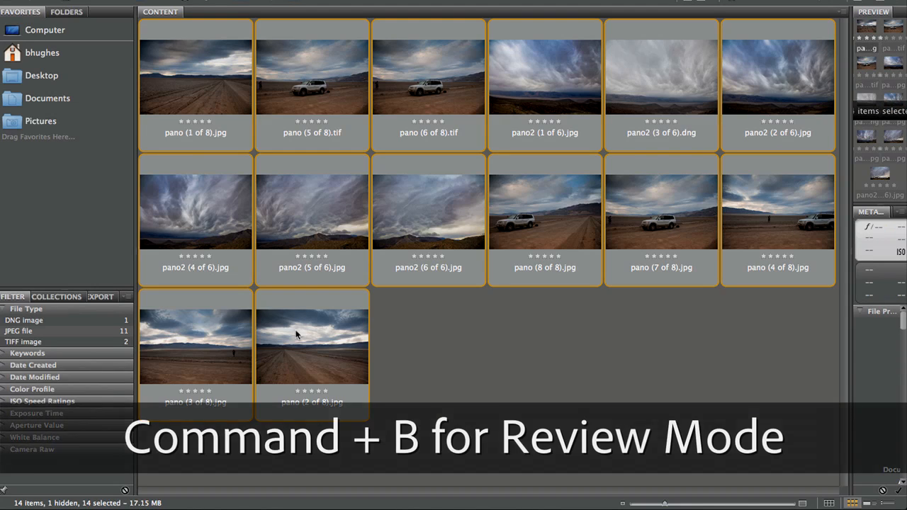
{"action": "key", "text": "cmd+b"}
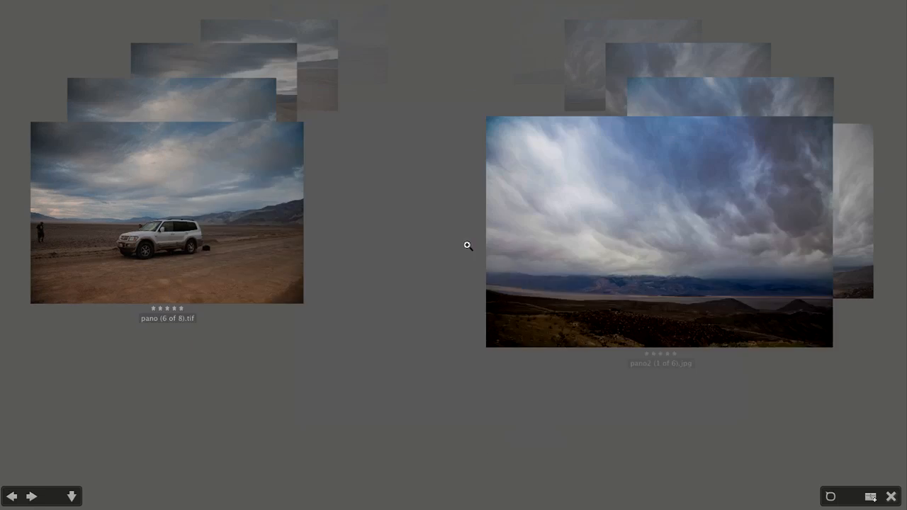
{"action": "left_click", "coordinate": [660, 234]}
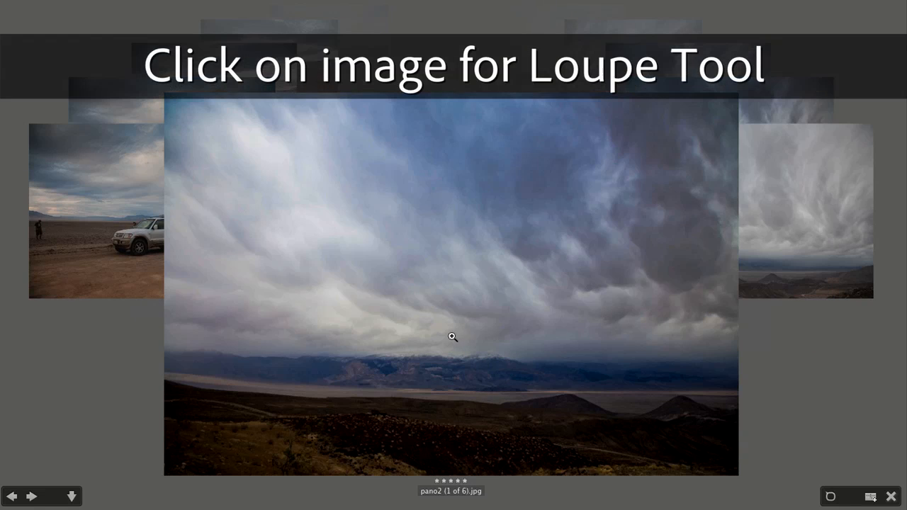
{"action": "left_click", "coordinate": [449, 337]}
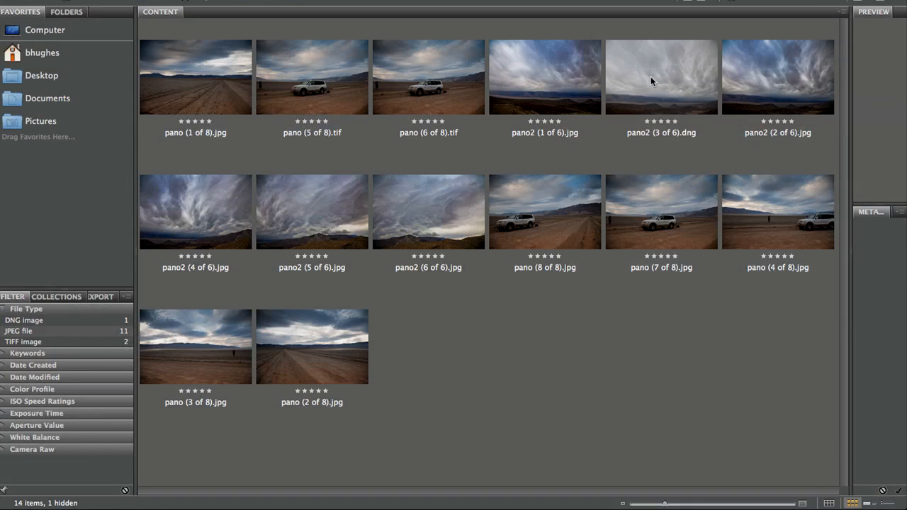
Select pano2 (1 of 6).jpg and open it in Camera Raw
{"action": "left_click", "coordinate": [660, 78]}
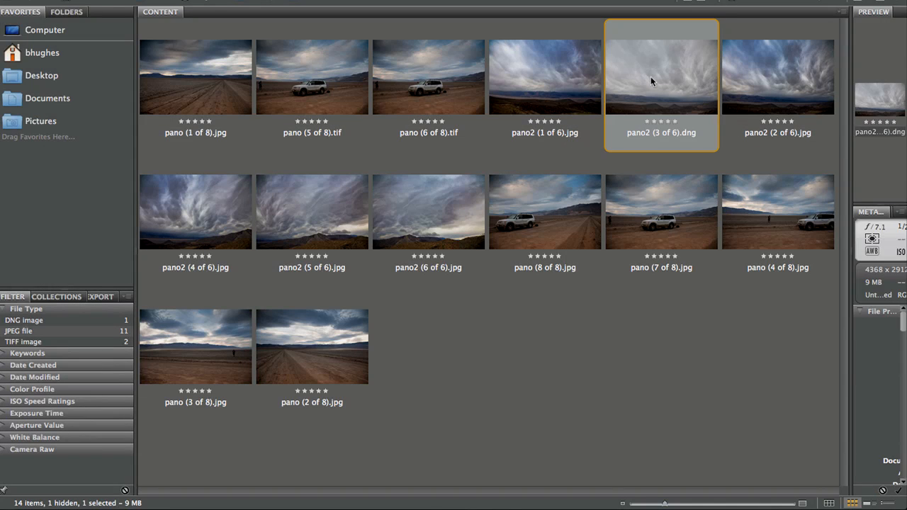
{"action": "mouse_move", "coordinate": [638, 210]}
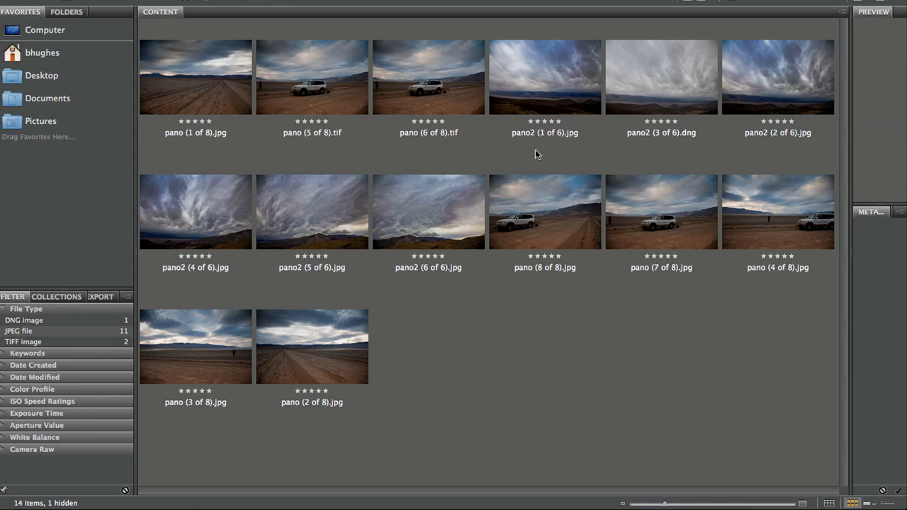
{"action": "left_click", "coordinate": [544, 85]}
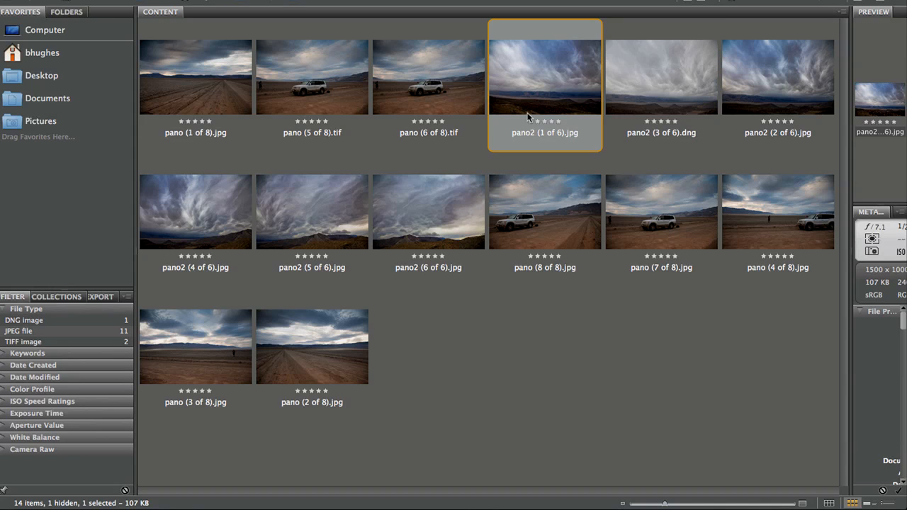
{"action": "key", "text": "cmd+r"}
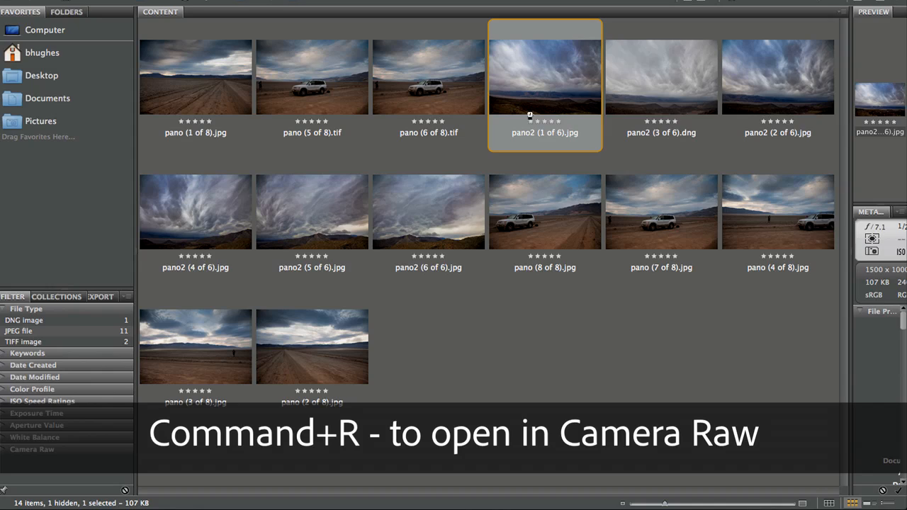
{"action": "key", "text": "Cmd+R"}
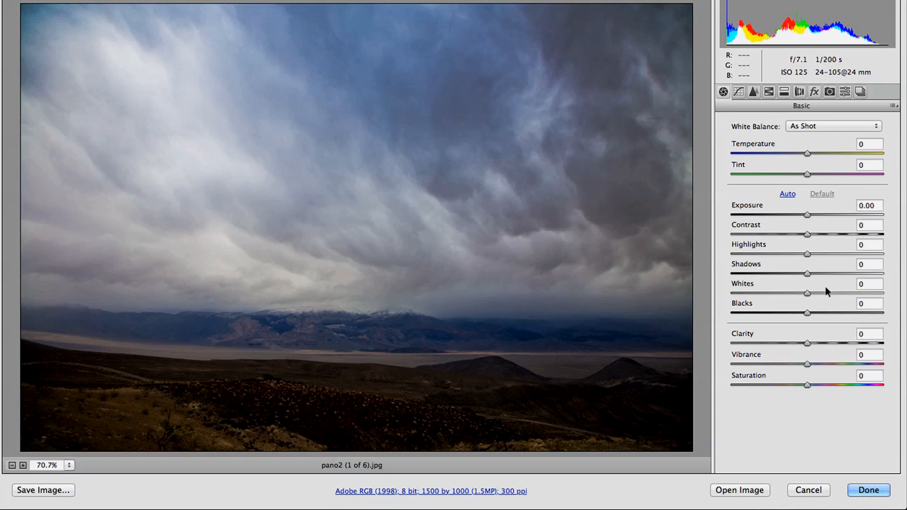
Raise Clarity to +66, Temperature to +10 and Vibrance to +36, then keep the edits with Done
{"action": "left_click_drag", "start_coordinate": [807, 344], "coordinate": [857, 343]}
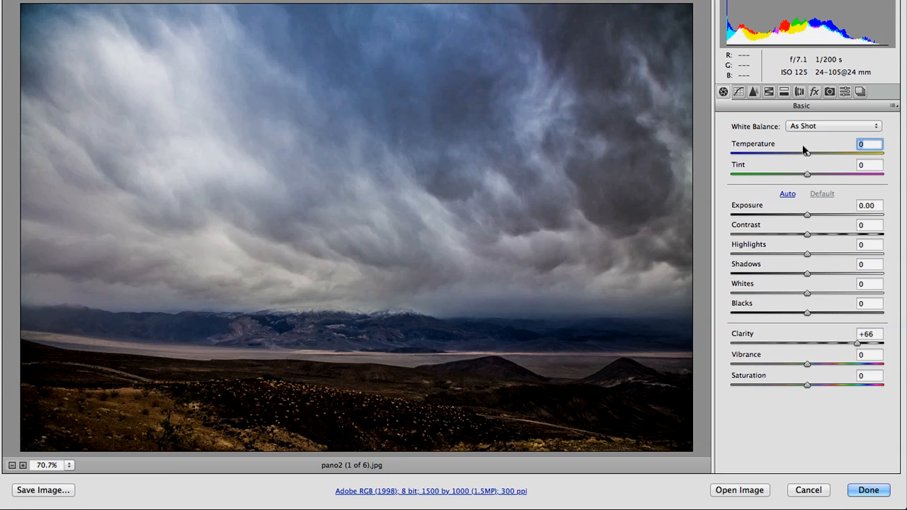
{"action": "left_click_drag", "start_coordinate": [807, 154], "coordinate": [816, 153]}
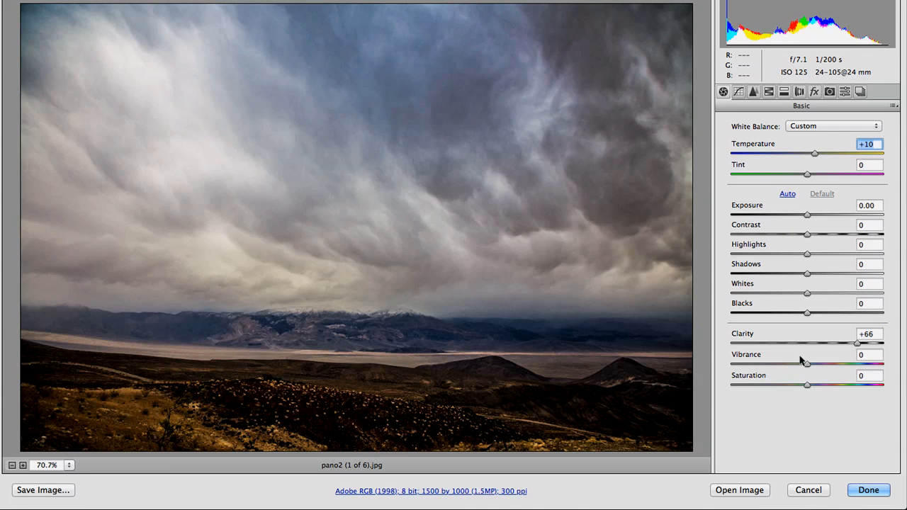
{"action": "left_click_drag", "start_coordinate": [807, 364], "coordinate": [834, 364]}
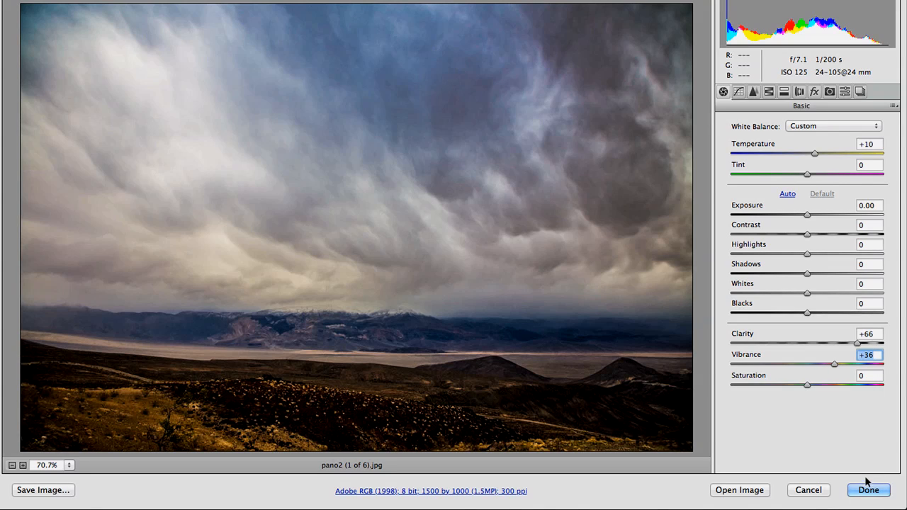
{"action": "left_click", "coordinate": [876, 490]}
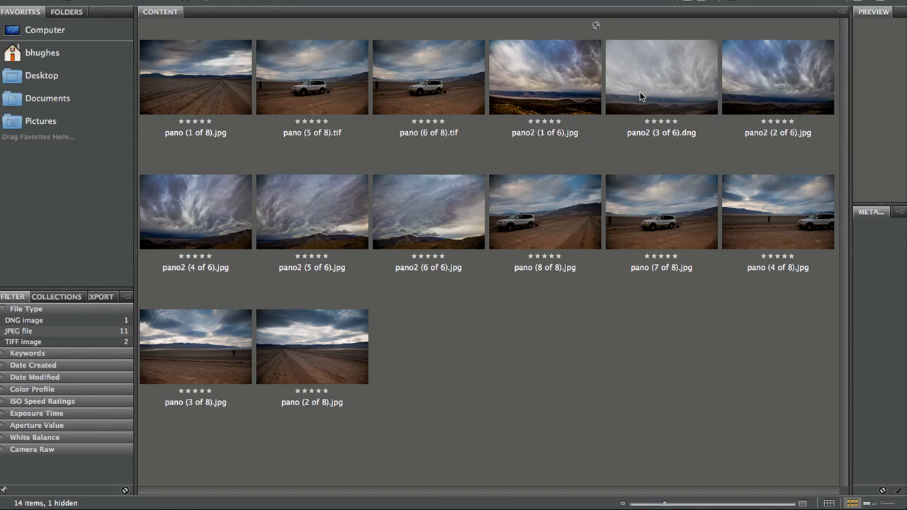
Select the edited pano2 (1 of 6).jpg and bring up its Develop Settings options
{"action": "left_click", "coordinate": [544, 81]}
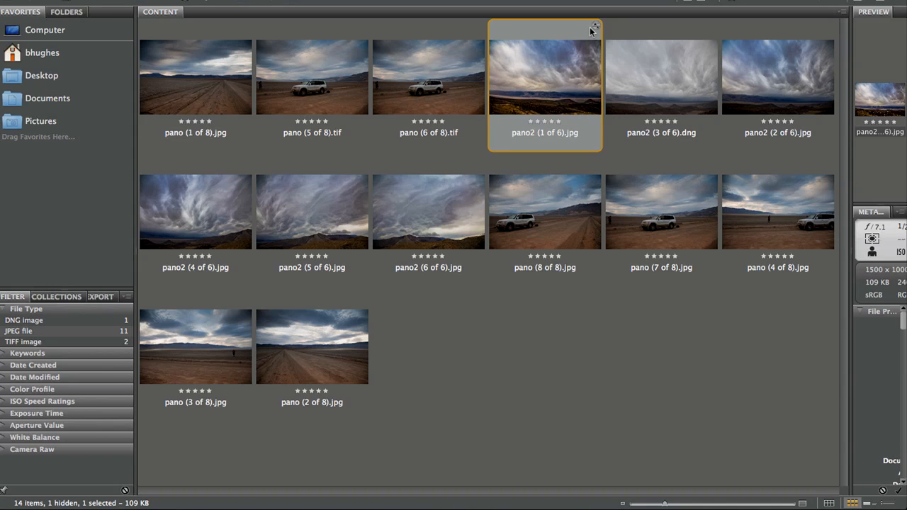
{"action": "right_click", "coordinate": [544, 85]}
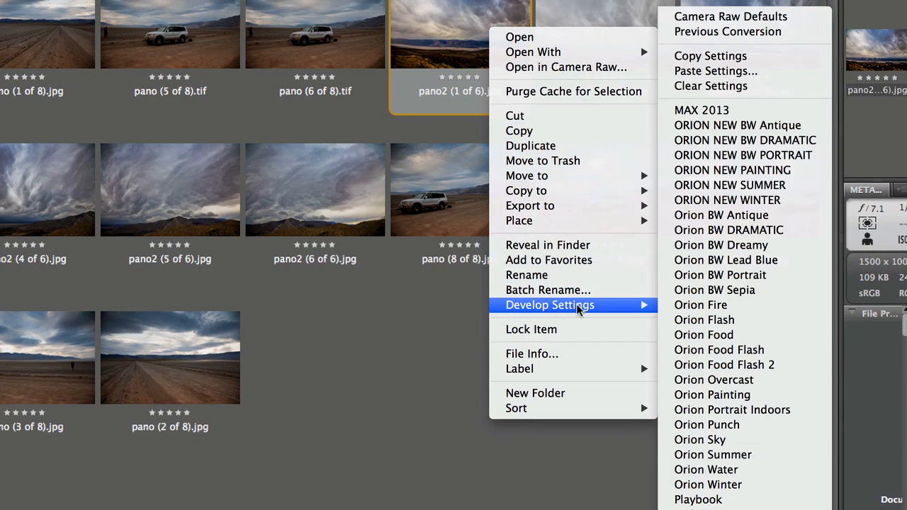
{"action": "mouse_move", "coordinate": [714, 380]}
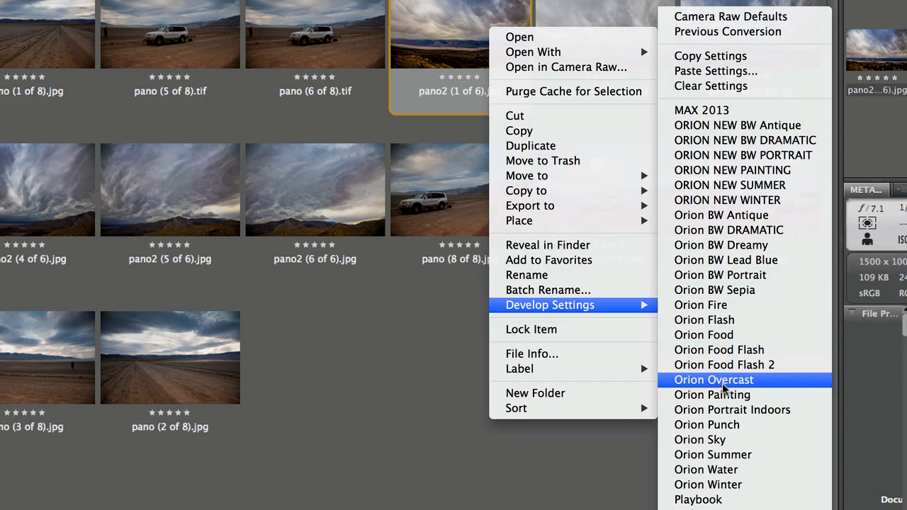
{"action": "mouse_move", "coordinate": [712, 55]}
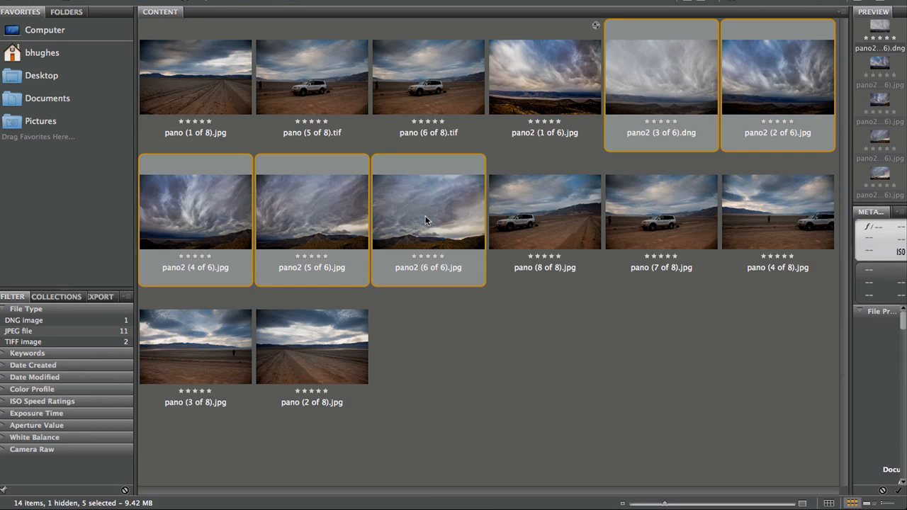
Paste the copied settings onto the five pano2 images with every adjustment category included
{"action": "right_click", "coordinate": [425, 220]}
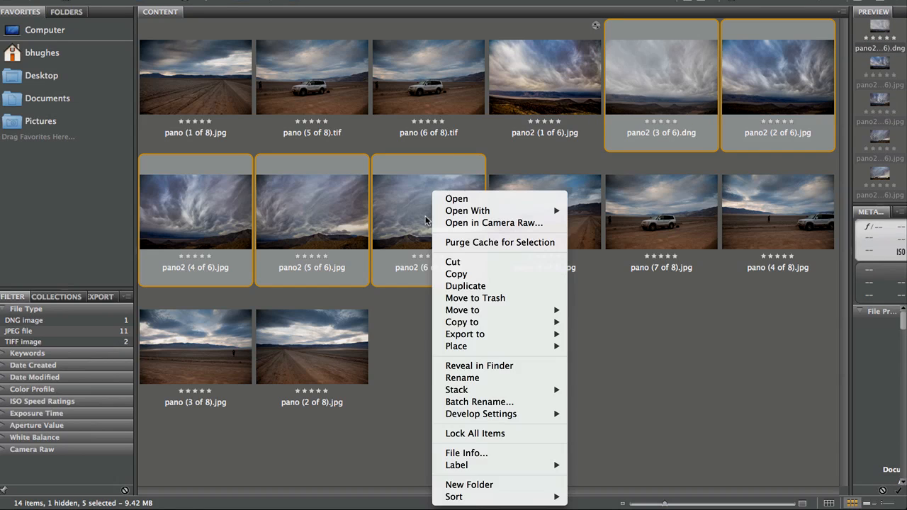
{"action": "mouse_move", "coordinate": [457, 390]}
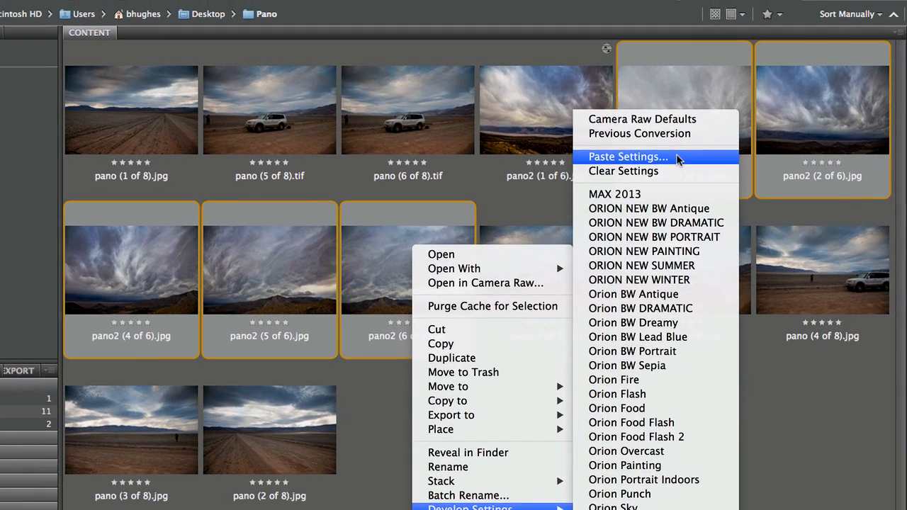
{"action": "left_click", "coordinate": [632, 156]}
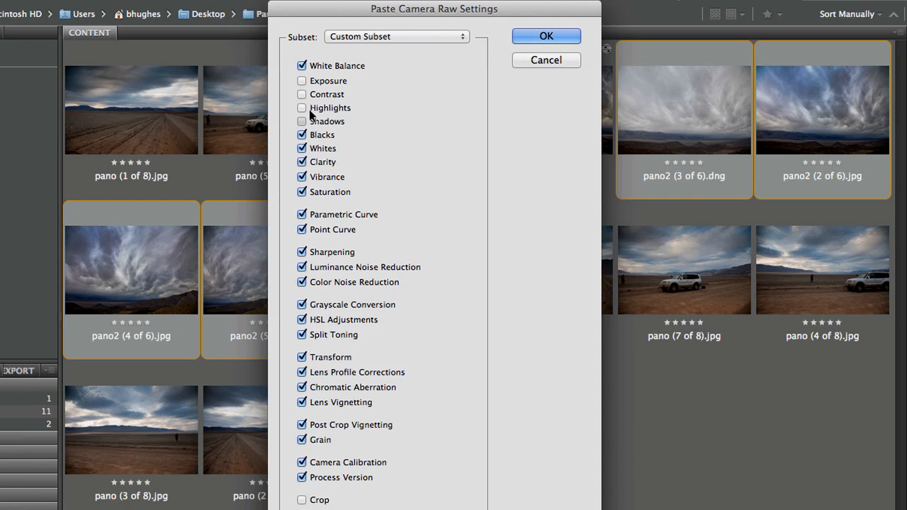
{"action": "left_click", "coordinate": [302, 107]}
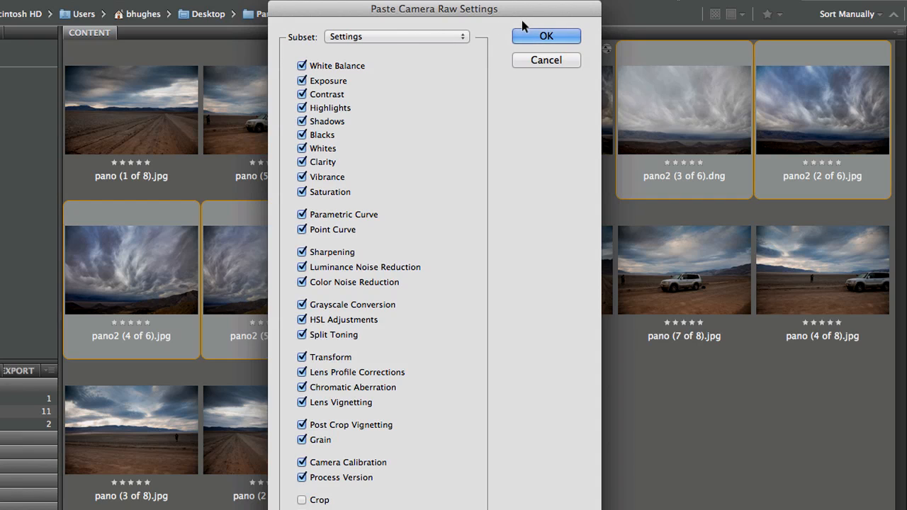
{"action": "left_click", "coordinate": [548, 35]}
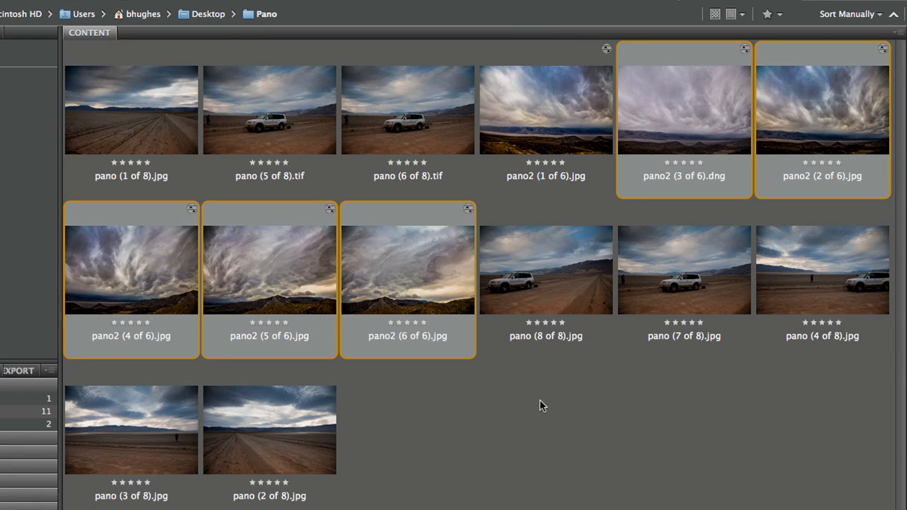
{"action": "mouse_move", "coordinate": [700, 124]}
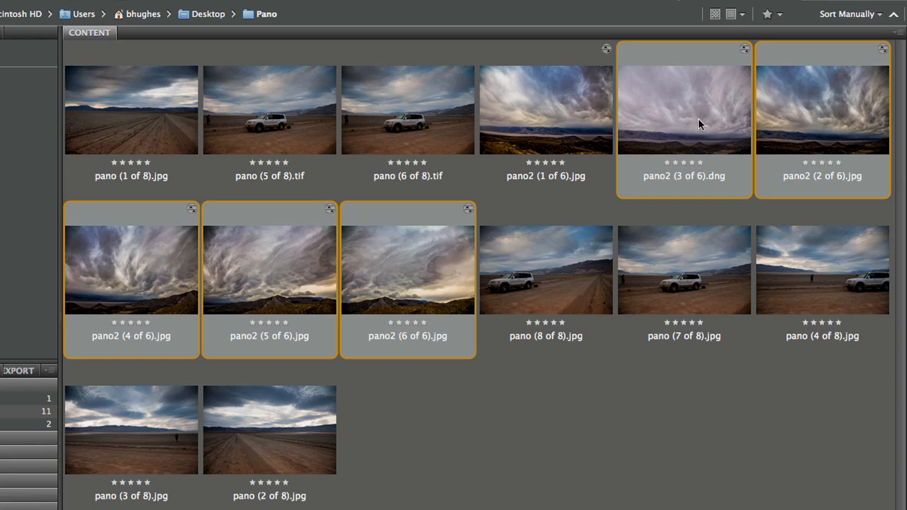
{"action": "mouse_move", "coordinate": [672, 446]}
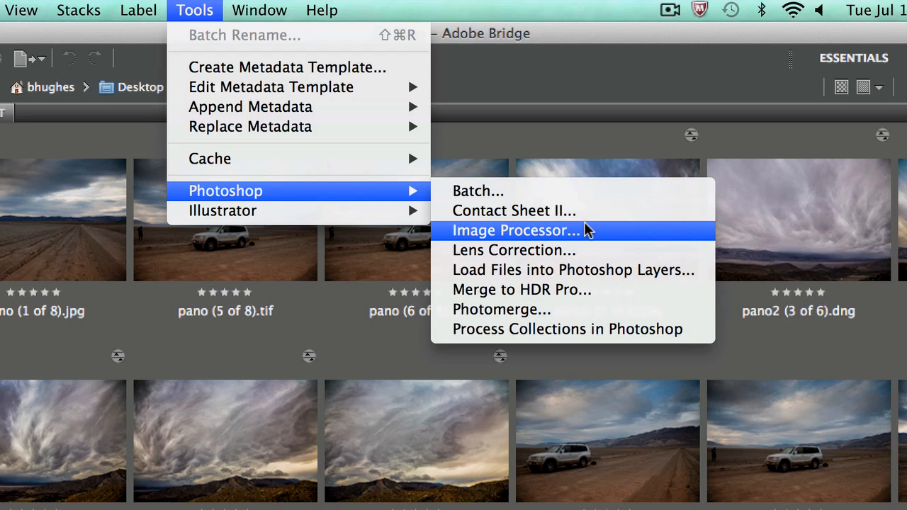
{"action": "mouse_move", "coordinate": [596, 269]}
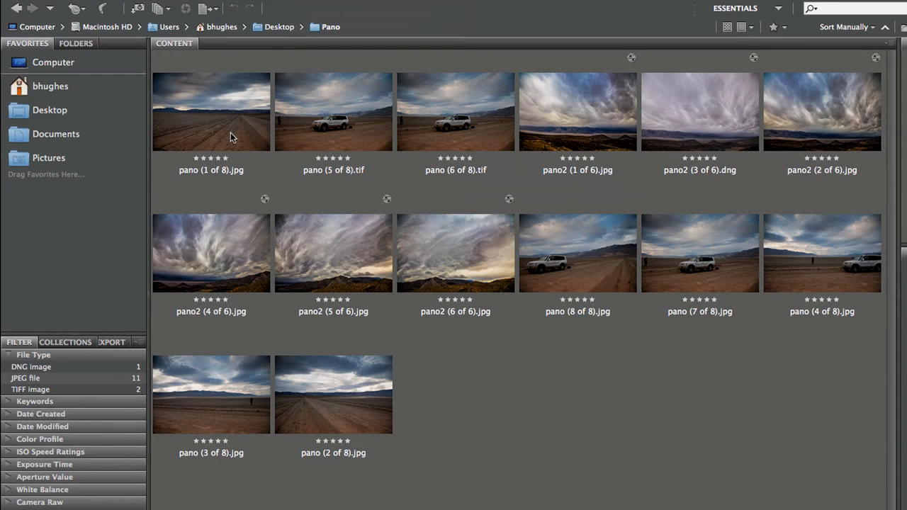
Load pano (1 of 8), (6 of 8) and (8 of 8) into one Photoshop document as layers
{"action": "left_click", "coordinate": [209, 110]}
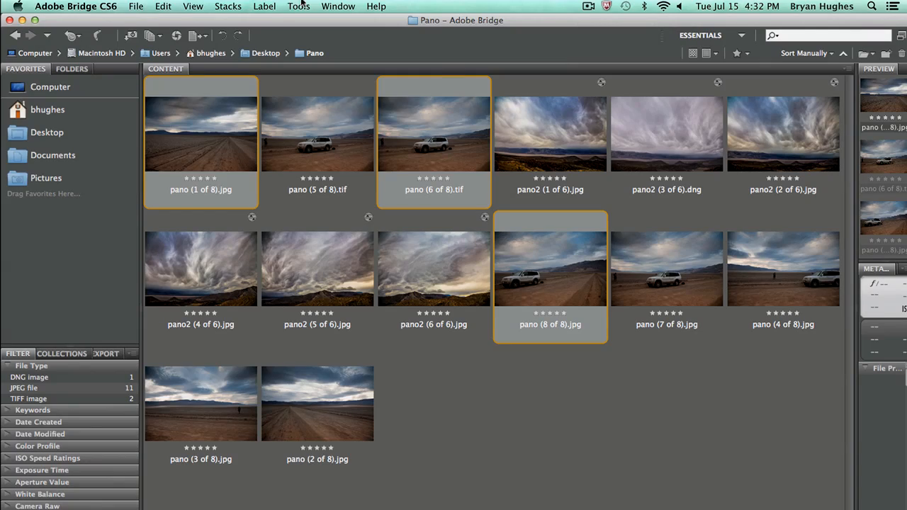
{"action": "left_click", "coordinate": [298, 5]}
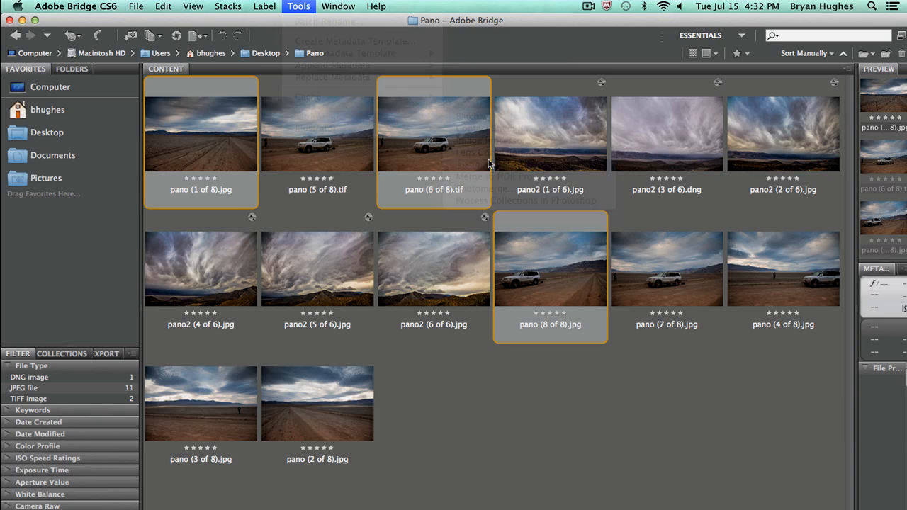
{"action": "left_click", "coordinate": [298, 6]}
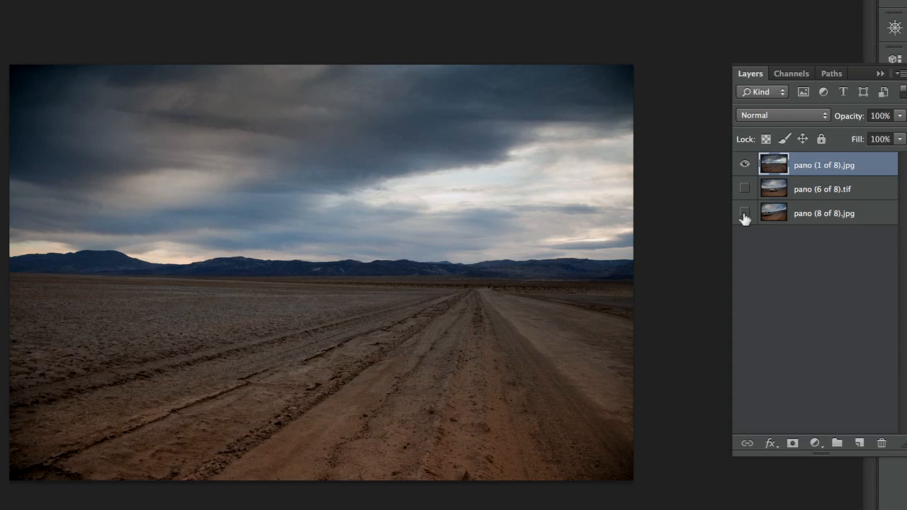
Hide the road-shot layers one at a time to compare them, then return to Bridge
{"action": "left_click", "coordinate": [745, 189]}
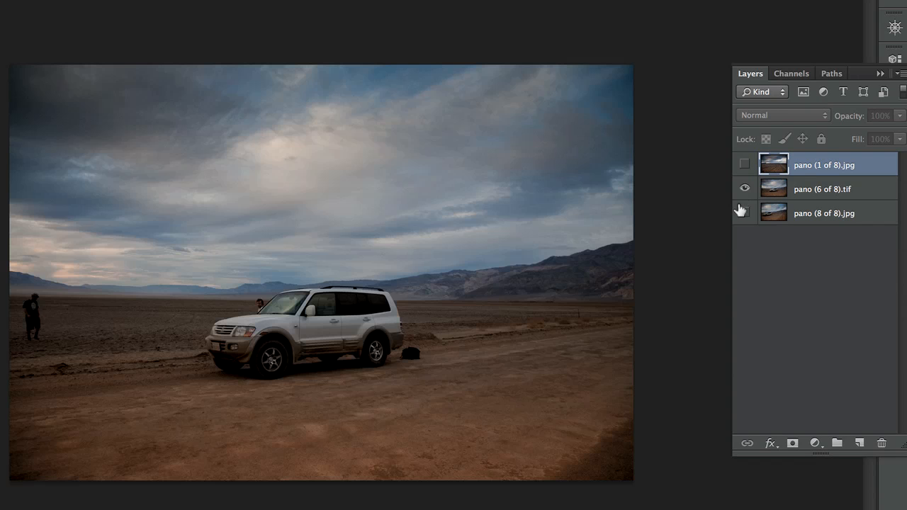
{"action": "left_click", "coordinate": [745, 164]}
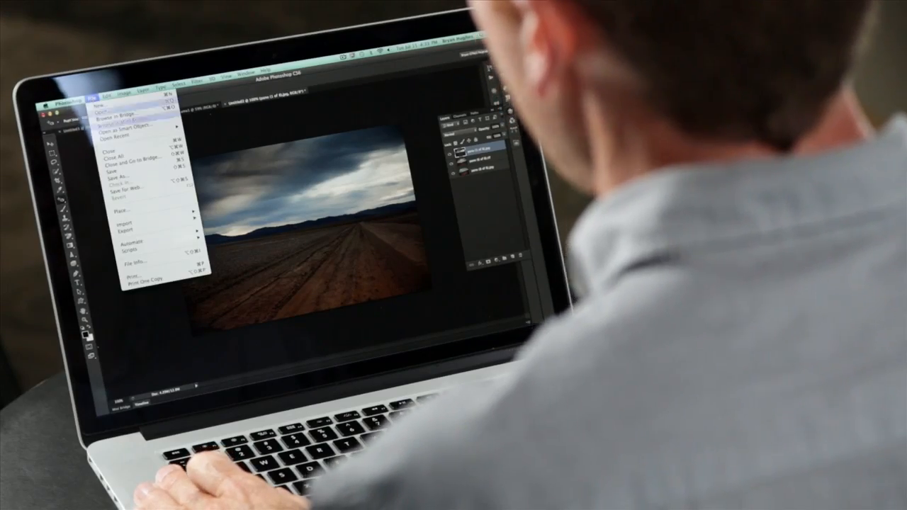
{"action": "mouse_move", "coordinate": [116, 151]}
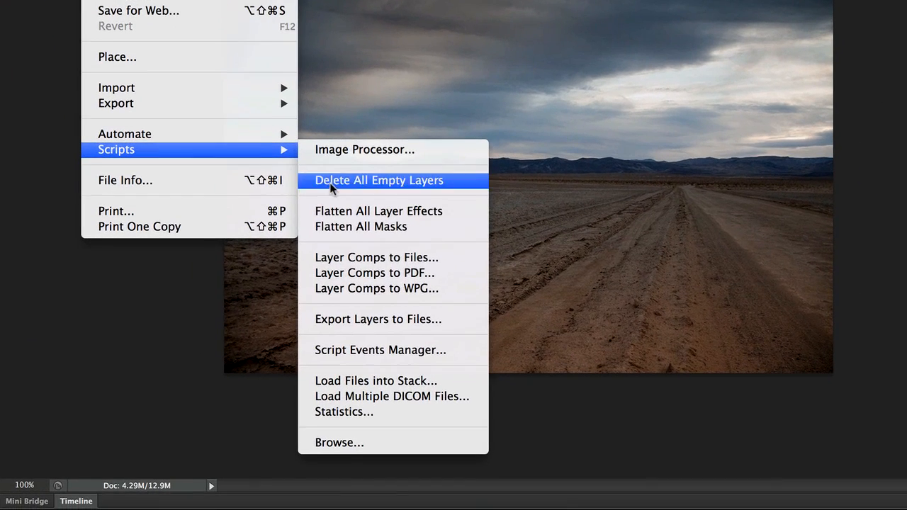
{"action": "mouse_move", "coordinate": [400, 380]}
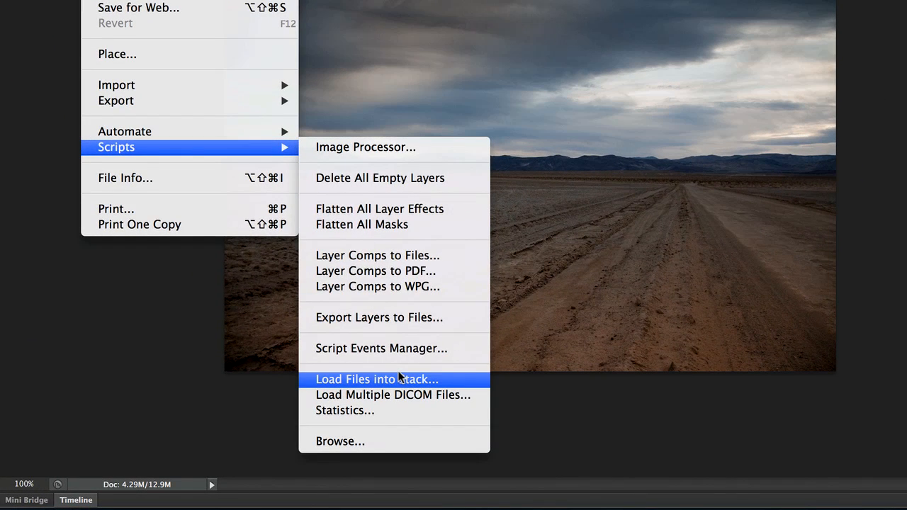
{"action": "left_click", "coordinate": [394, 380]}
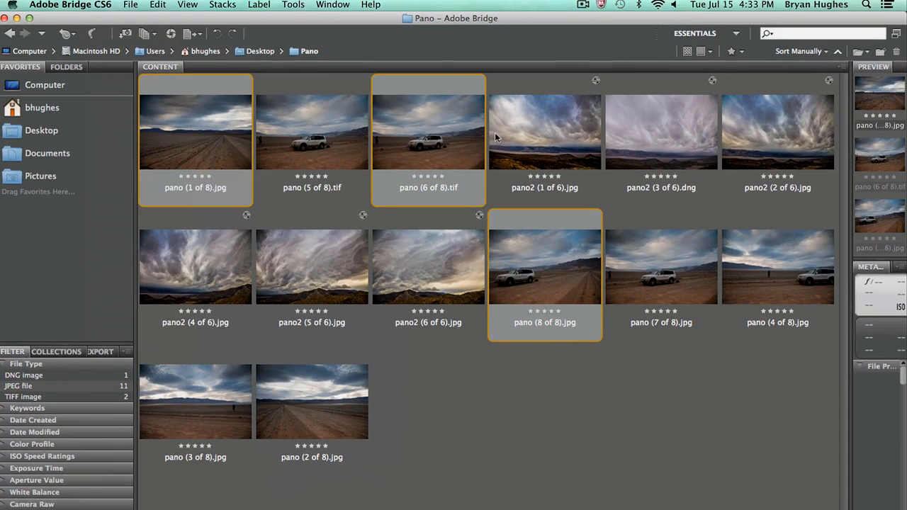
{"action": "left_click", "coordinate": [229, 9]}
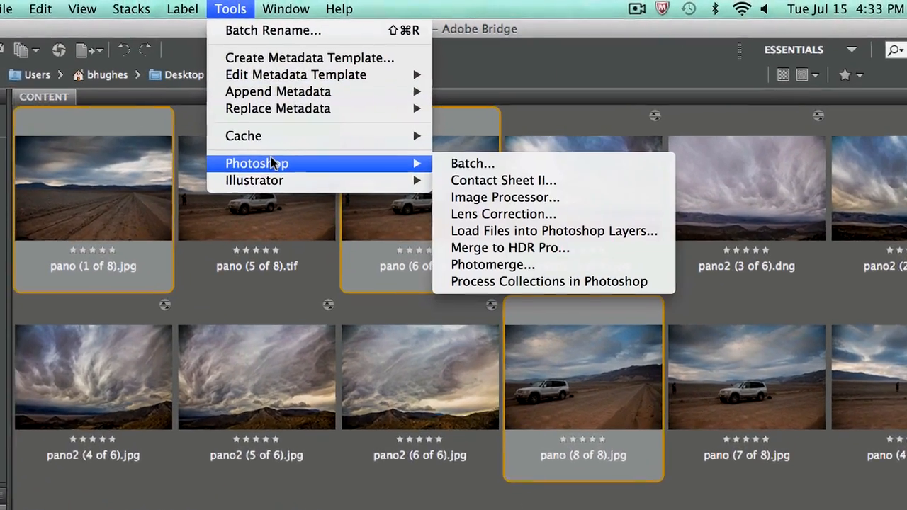
{"action": "mouse_move", "coordinate": [581, 247]}
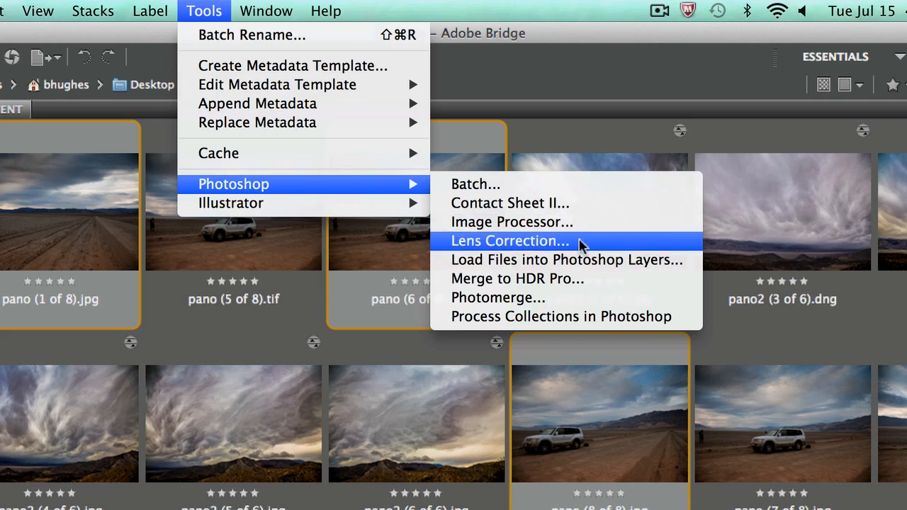
{"action": "mouse_move", "coordinate": [598, 278]}
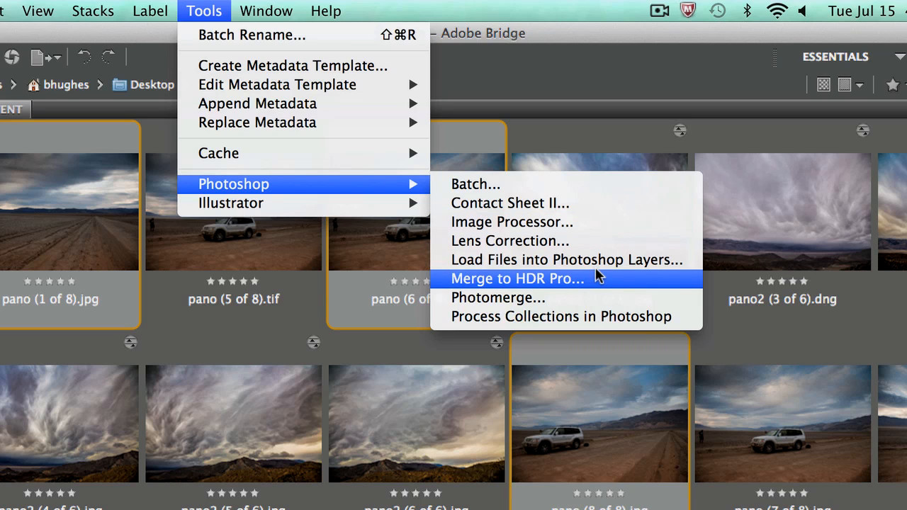
{"action": "mouse_move", "coordinate": [604, 298]}
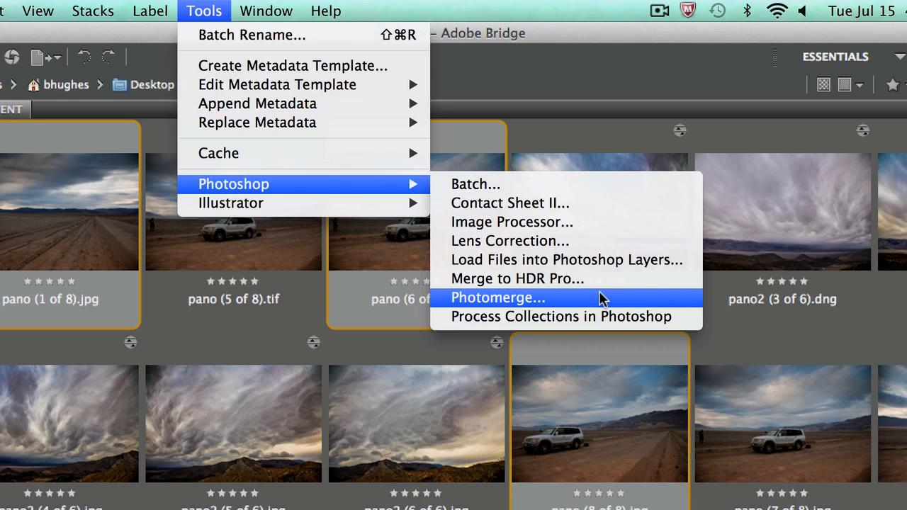
{"action": "mouse_move", "coordinate": [574, 297]}
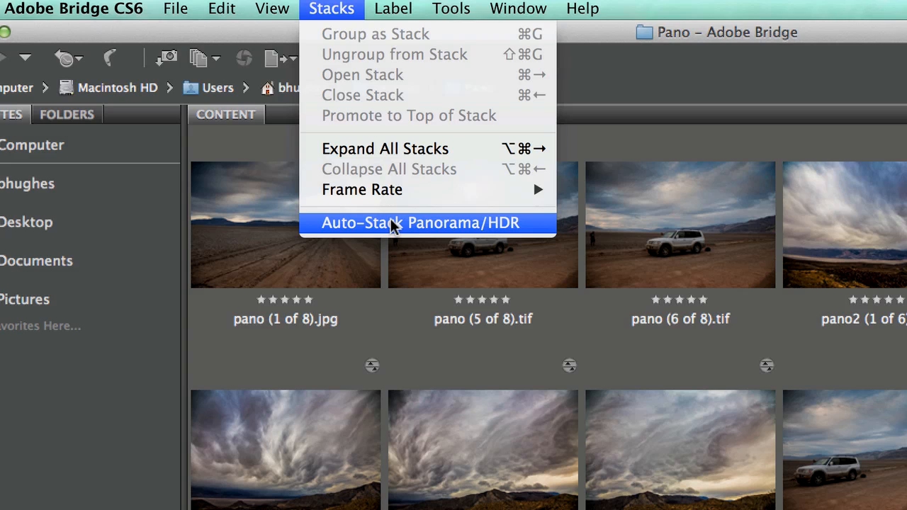
Auto-stack the folder into a six-image pano and five-image pano2 stack, selecting the pano2 stack
{"action": "left_click", "coordinate": [419, 223]}
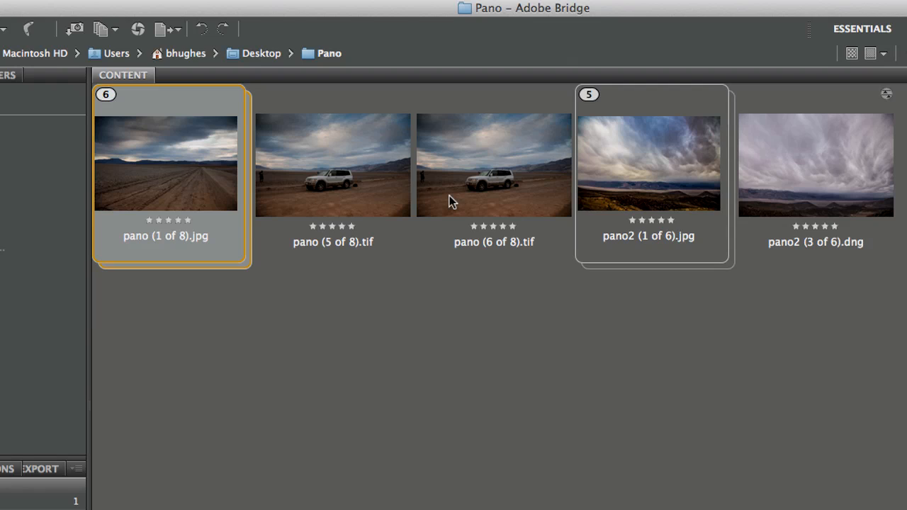
{"action": "mouse_move", "coordinate": [448, 291]}
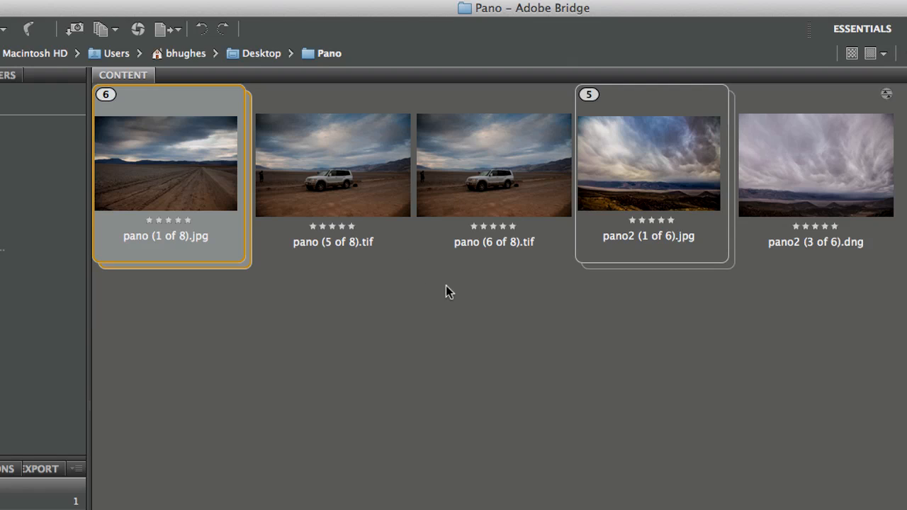
{"action": "mouse_move", "coordinate": [377, 247]}
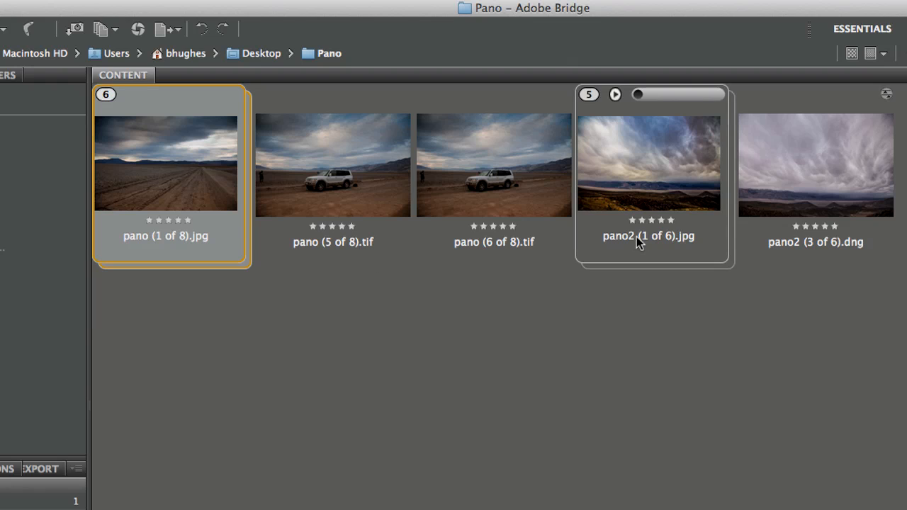
{"action": "left_click", "coordinate": [650, 163]}
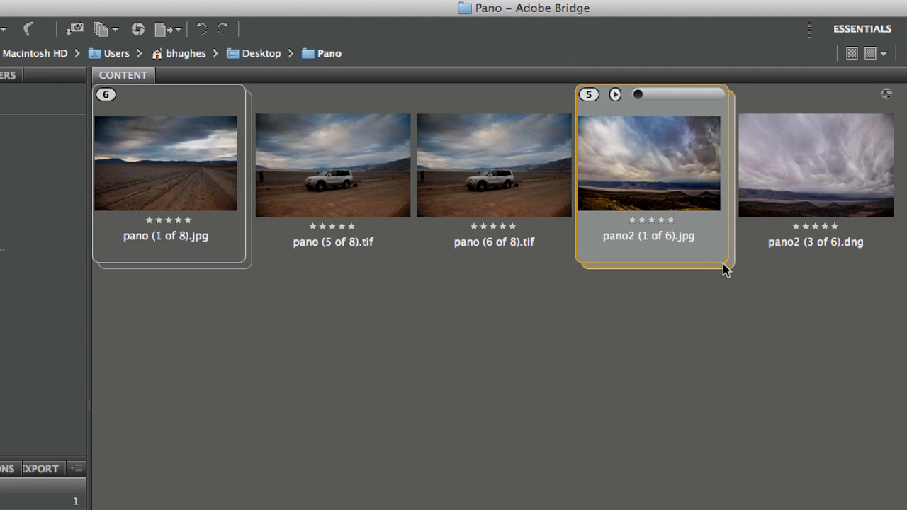
{"action": "mouse_move", "coordinate": [815, 243]}
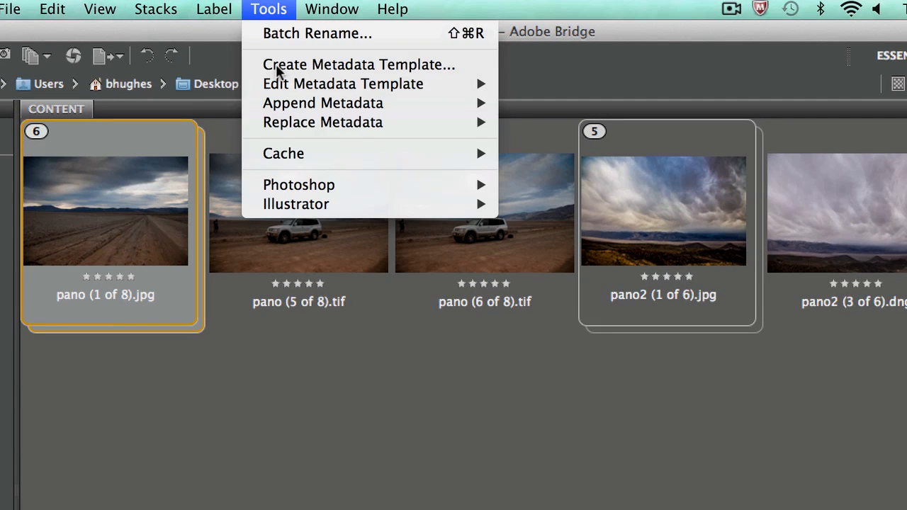
{"action": "mouse_move", "coordinate": [299, 185]}
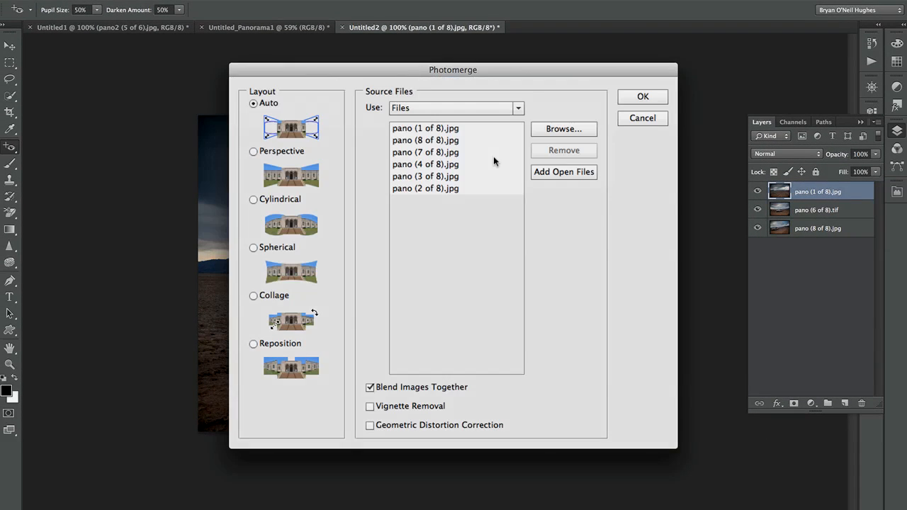
Run Photomerge on the first stack's road shots with Auto layout
{"action": "left_click", "coordinate": [447, 153]}
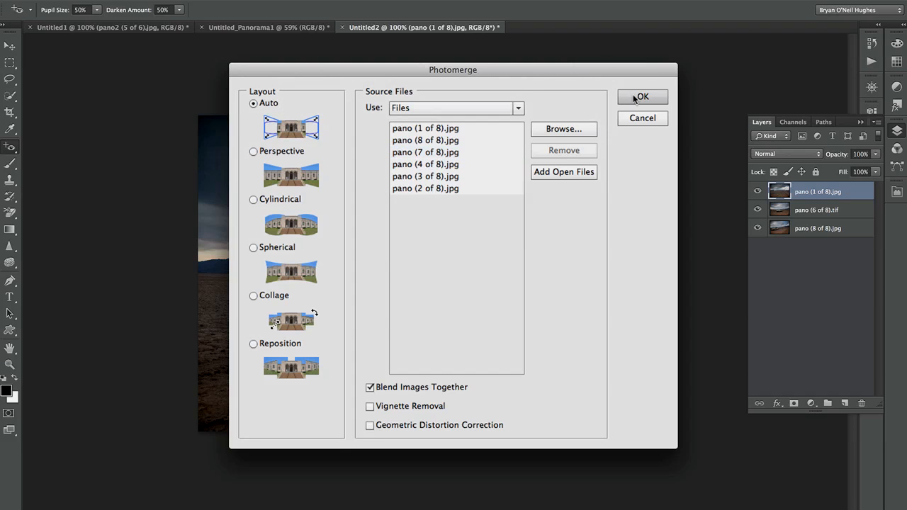
{"action": "left_click", "coordinate": [643, 96]}
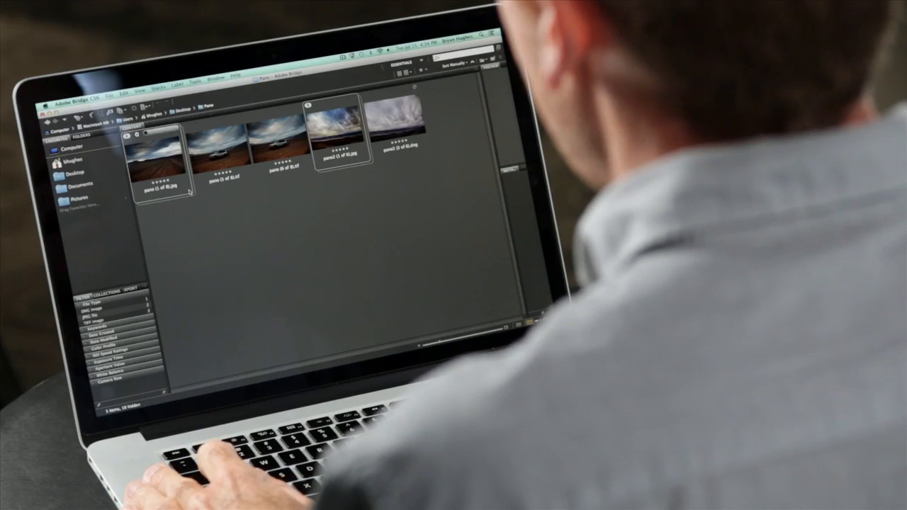
Run Process Collections in Photoshop so each stack merges into its own panorama
{"action": "left_click", "coordinate": [226, 9]}
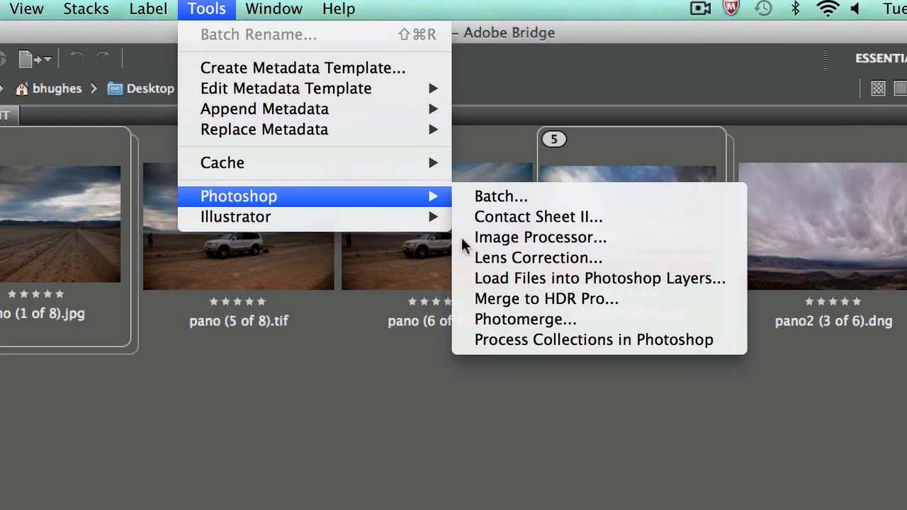
{"action": "left_click", "coordinate": [529, 321]}
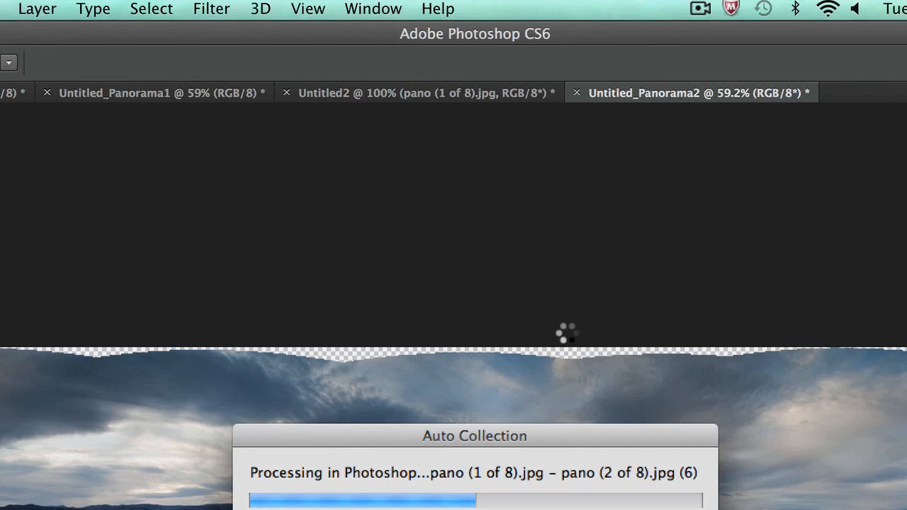